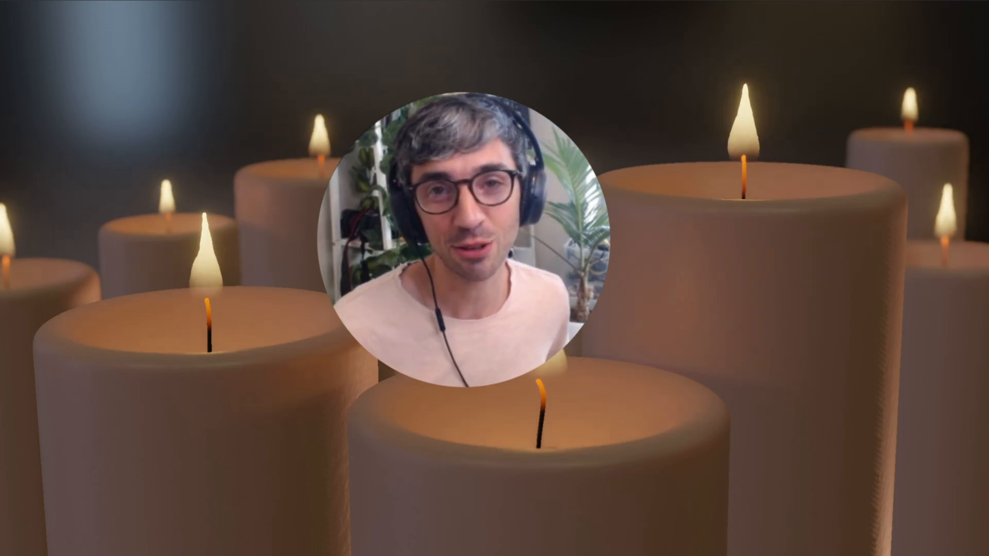
Step: Open the Edit menu listing undo, repeat and preferences
click(44, 17)
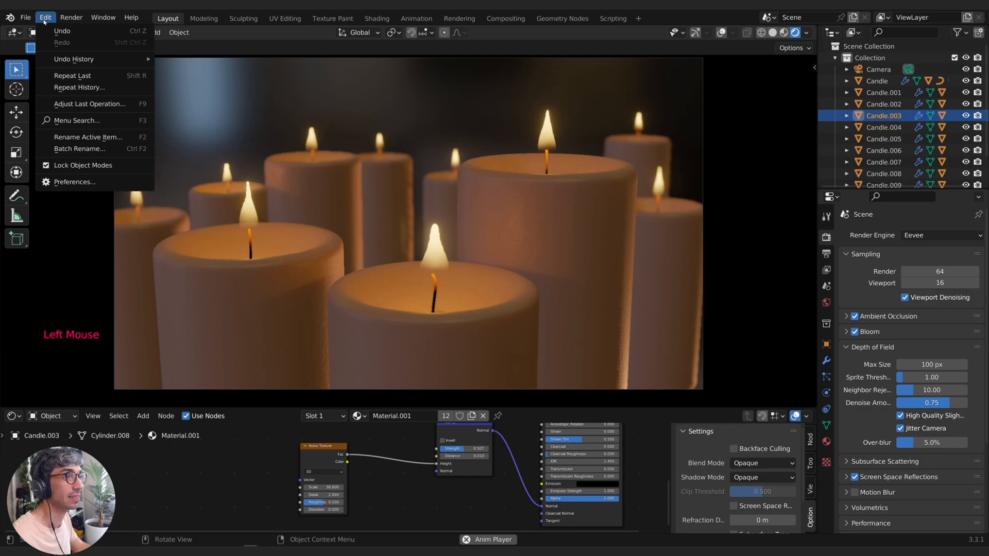
Step: Select the tall Candle.001 behind the front candle and begin working on it
click(74, 182)
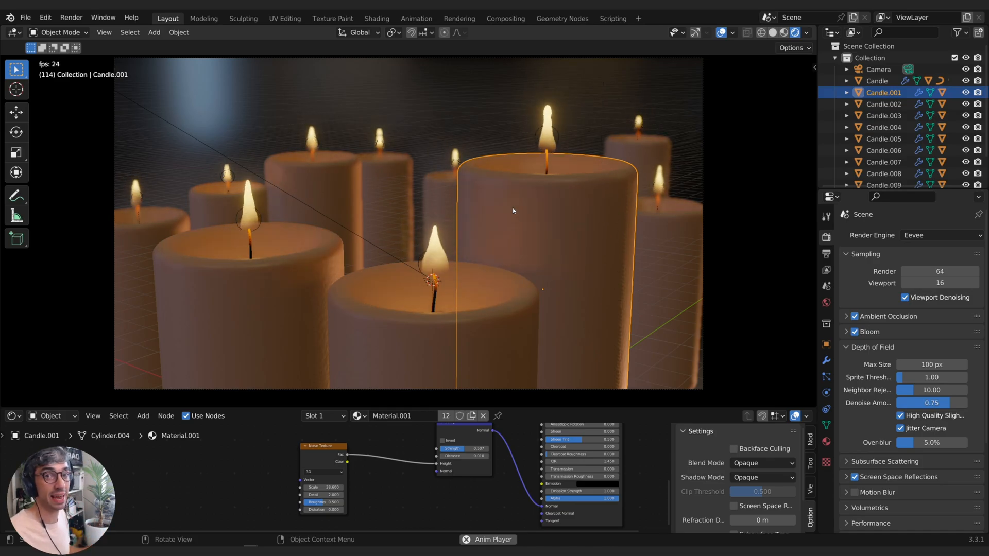
key(Tab)
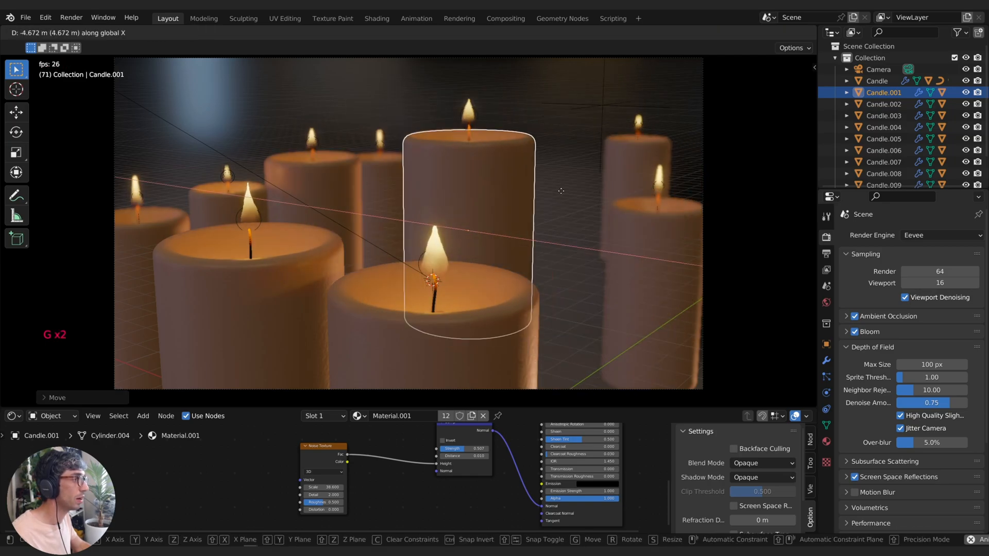
Step: Slide Candle.001 sideways along X and rotate it so it leans
key(r)
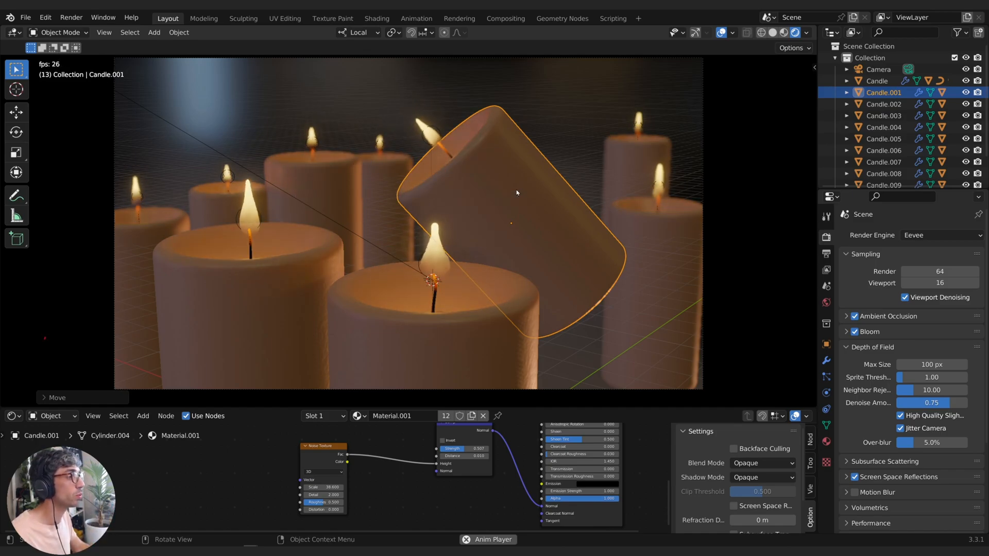
key(g)
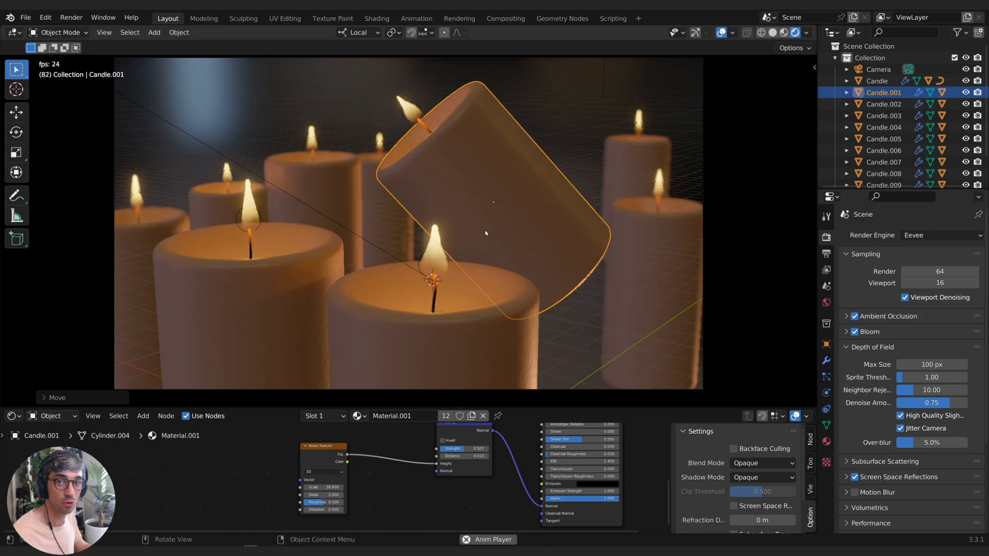
Step: Pick a pivot point from the Pivot Point pie menu for both candles
key(period)
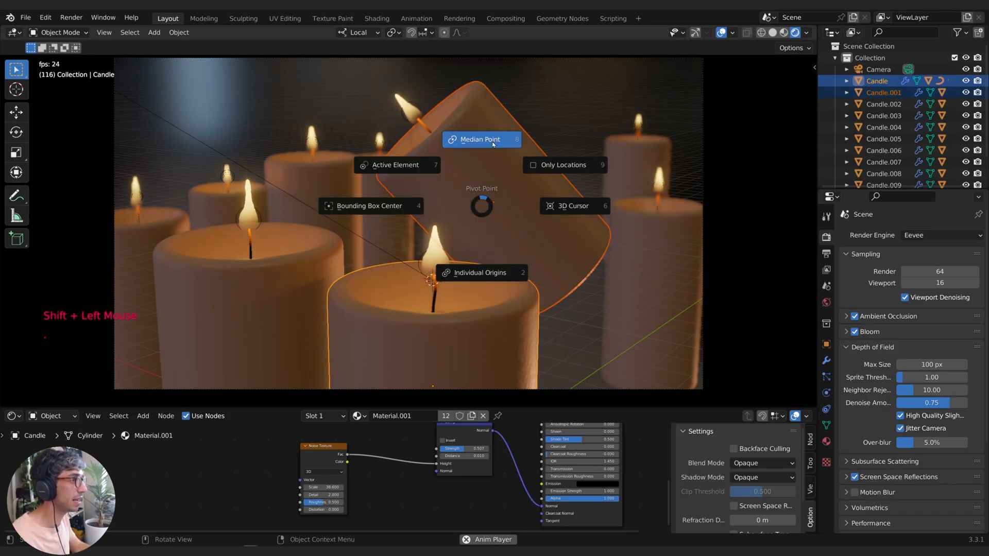
key(r)
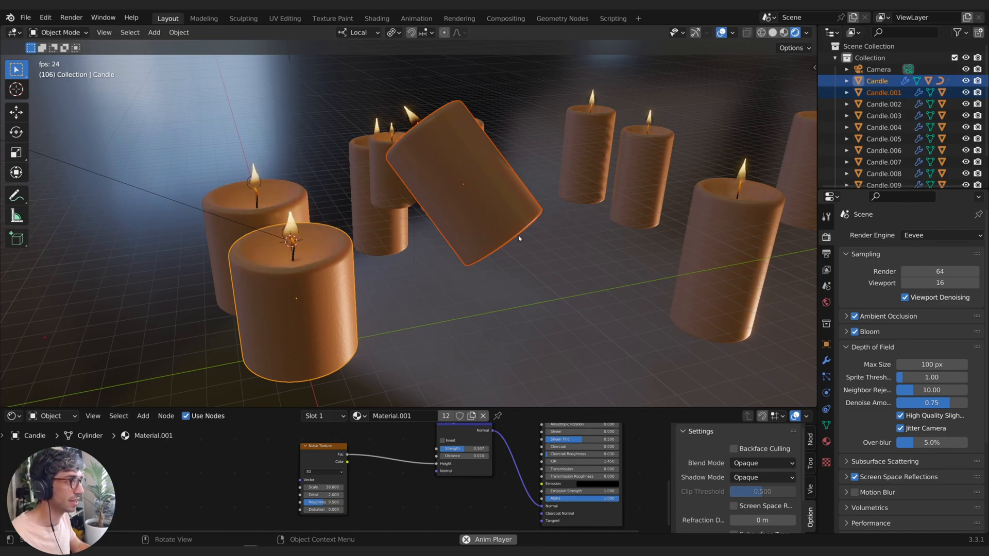
key(r)
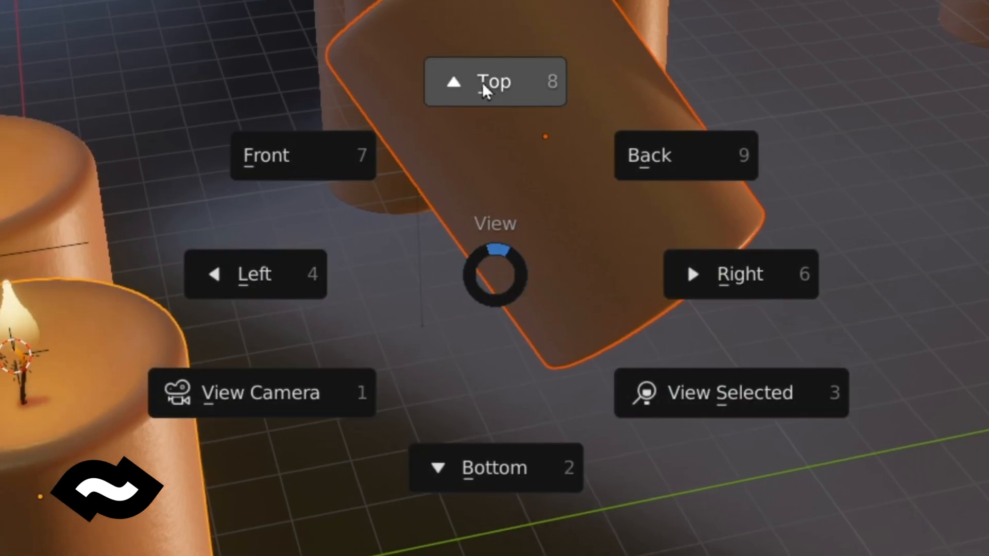
click(495, 81)
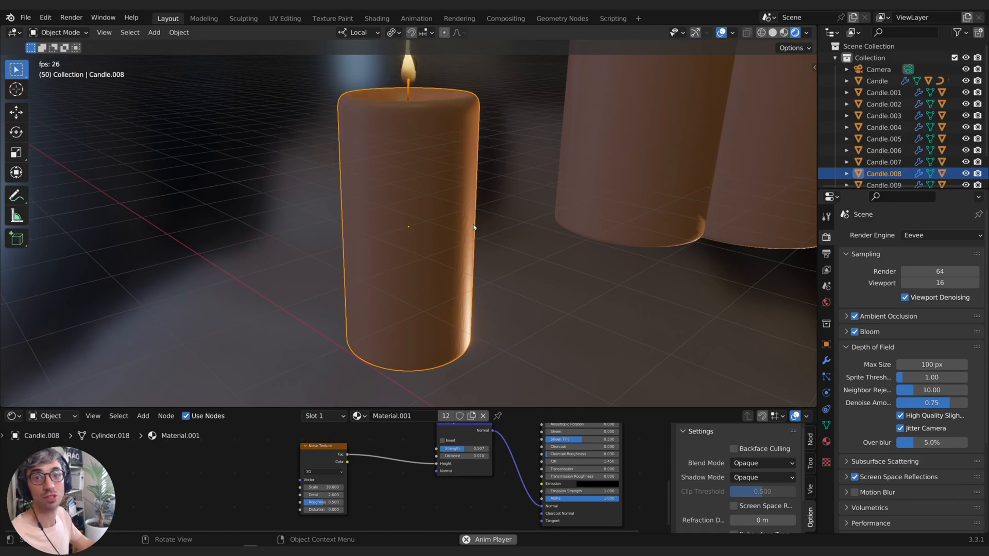
scroll(down, 3)
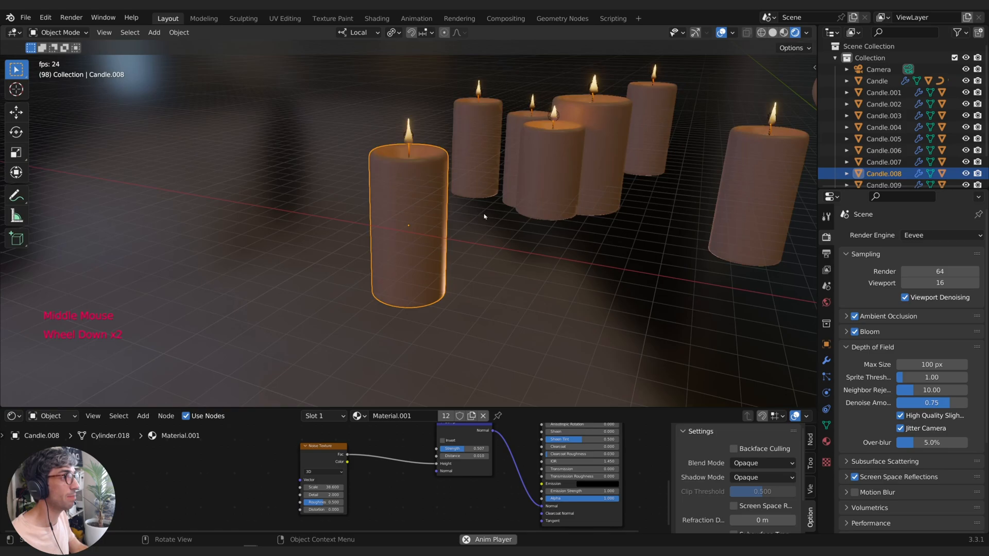
scroll(down, 3)
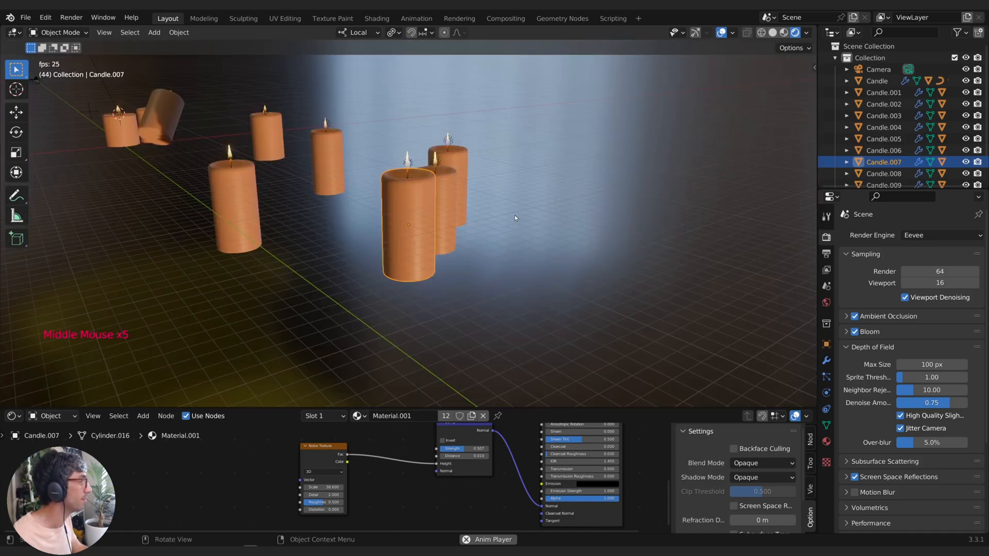
Step: Snap the 3D cursor to the back candle's centre
key(shift+s)
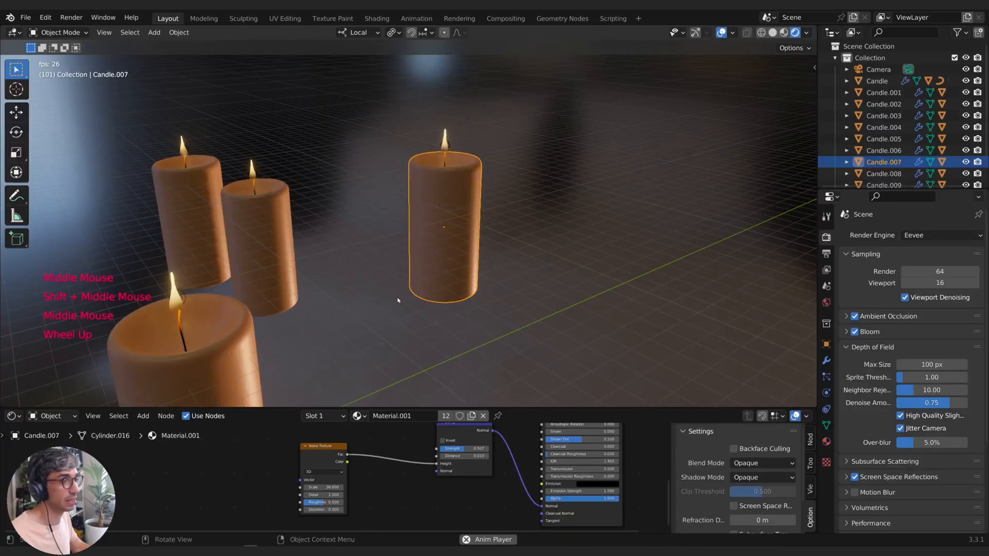
scroll(down, 3)
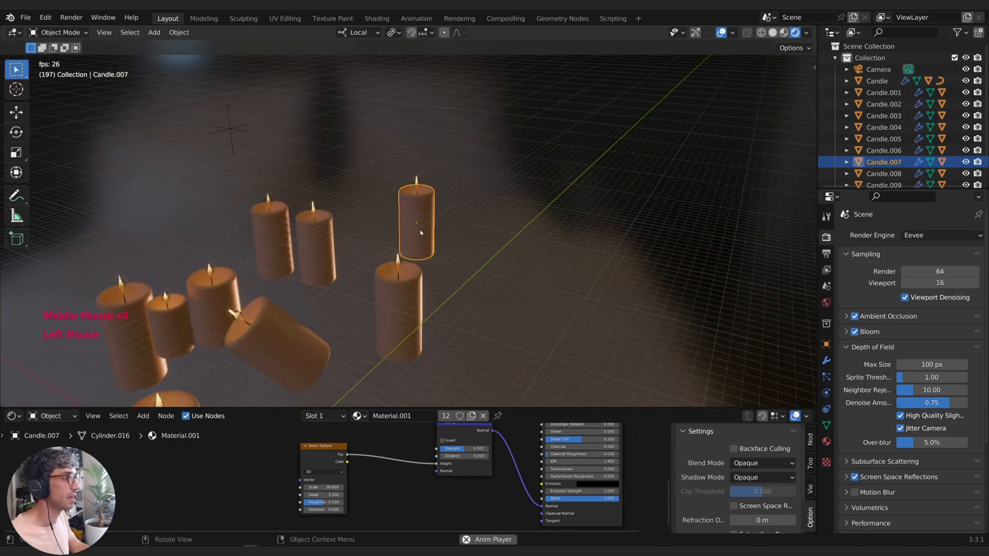
key(shift+s)
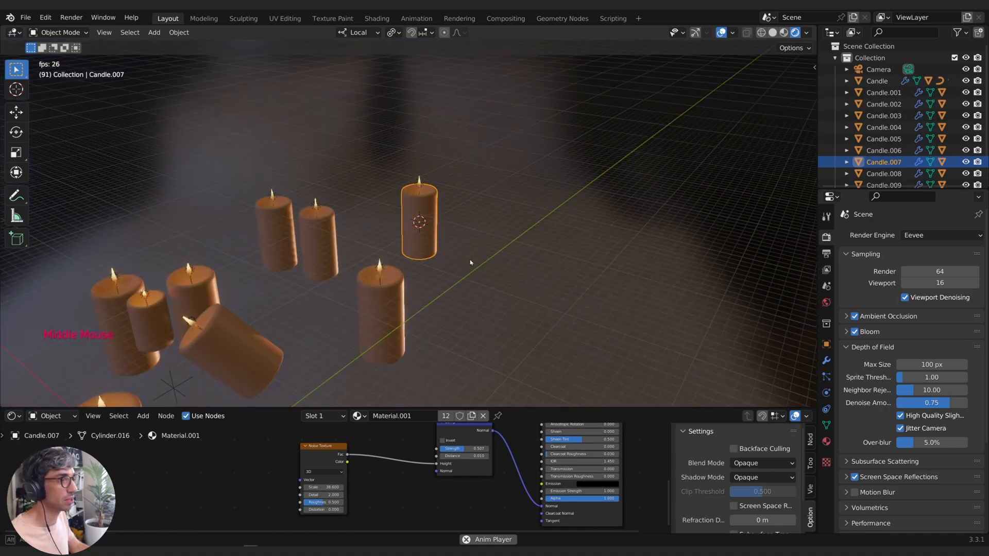
Step: Add a cube mesh at the 3D cursor
key(shift+a)
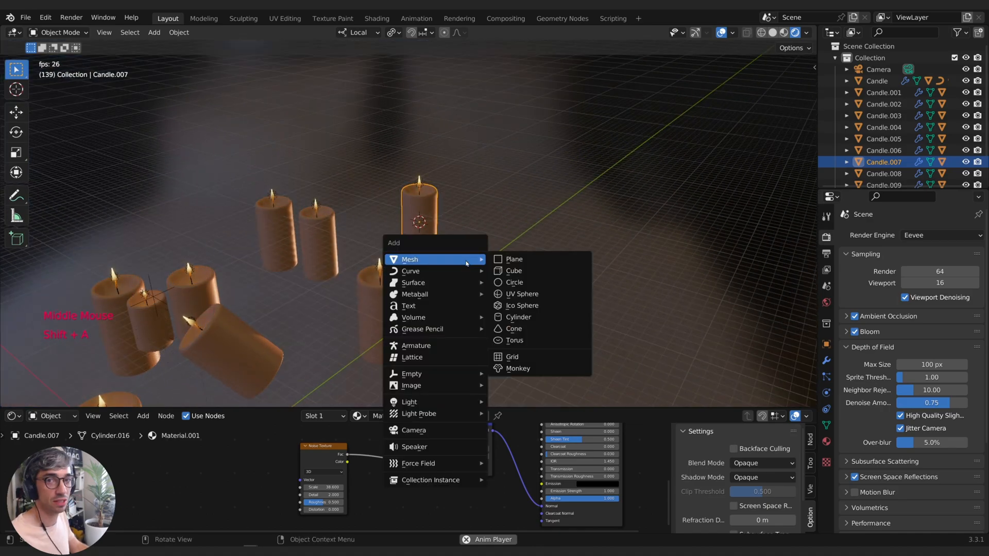
click(514, 270)
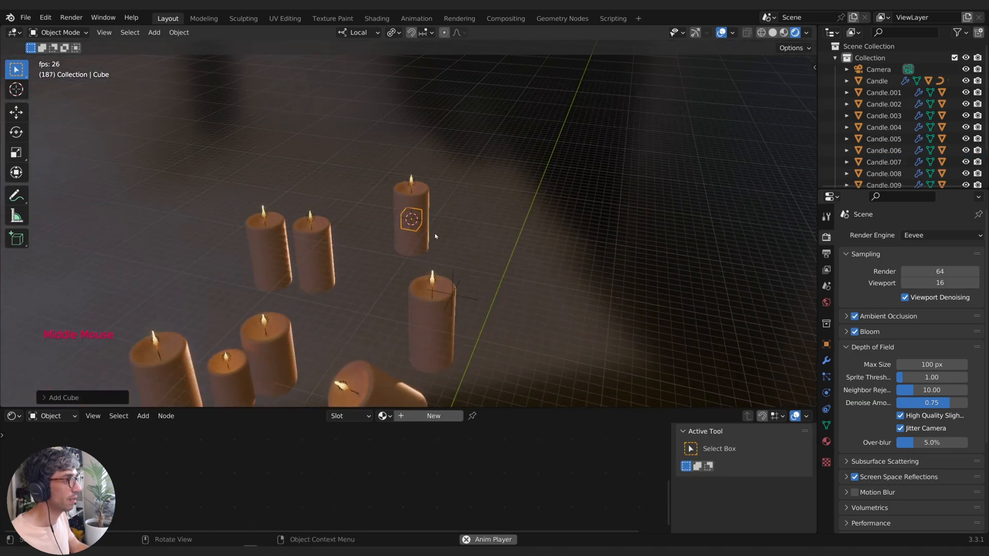
key(s)
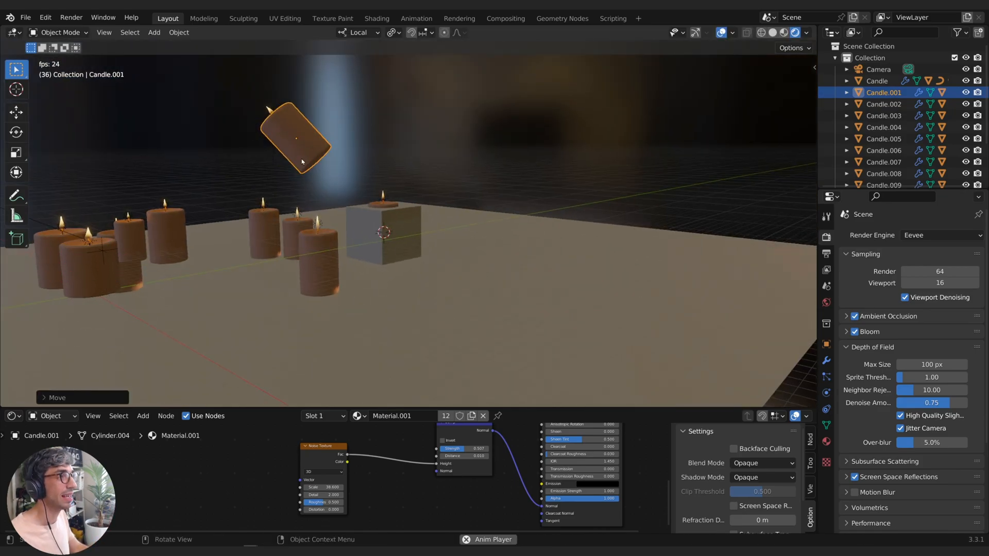
Step: Snap the 3D cursor to Candle.001's base loop from Edit Mode
key(Tab)
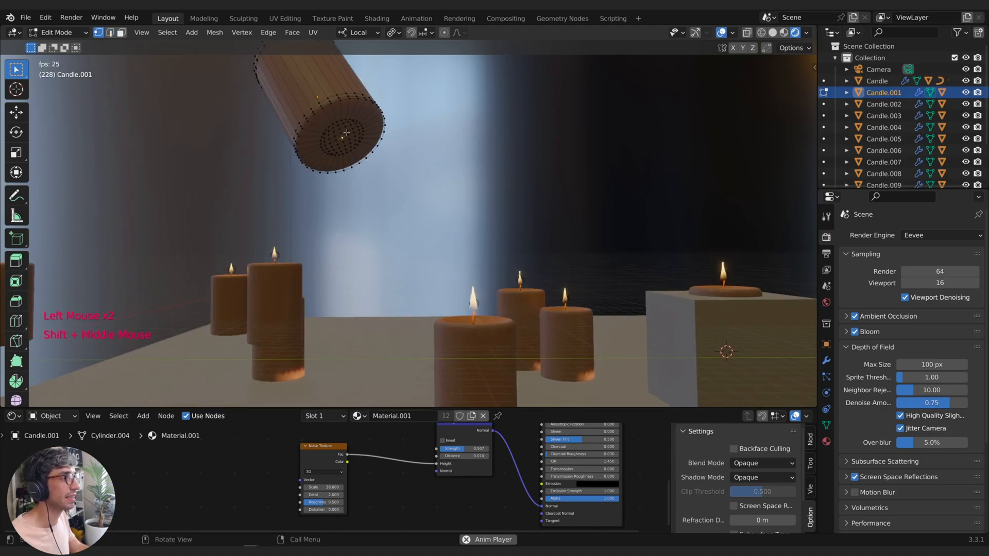
key(shift+s)
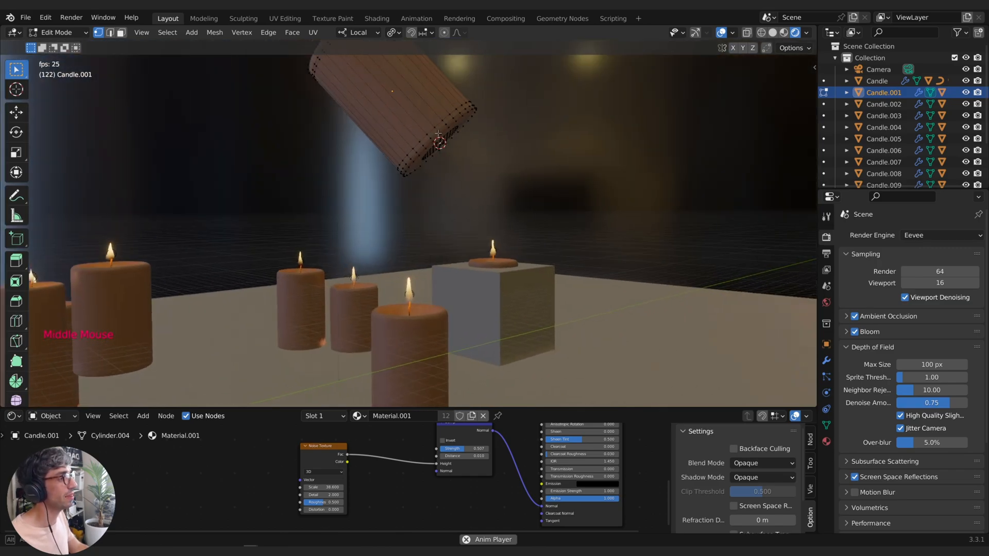
key(Tab)
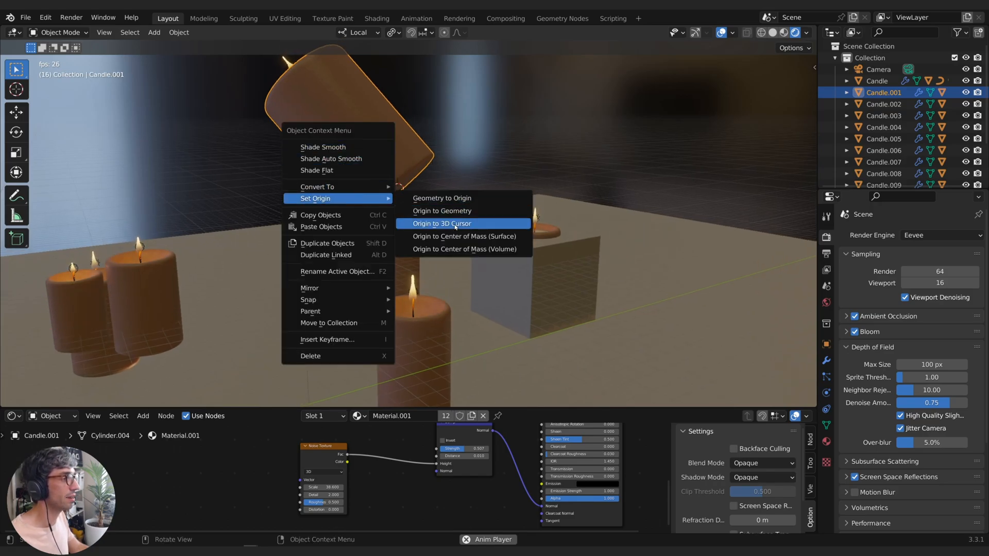
Step: Set Candle.001's origin to the 3D cursor and show its transform properties
click(442, 223)
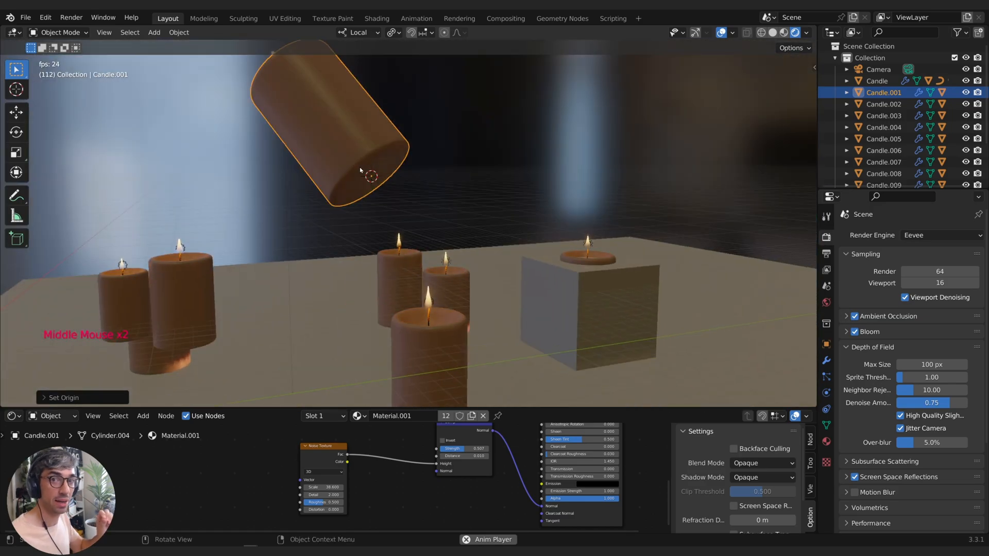
scroll(down, 3)
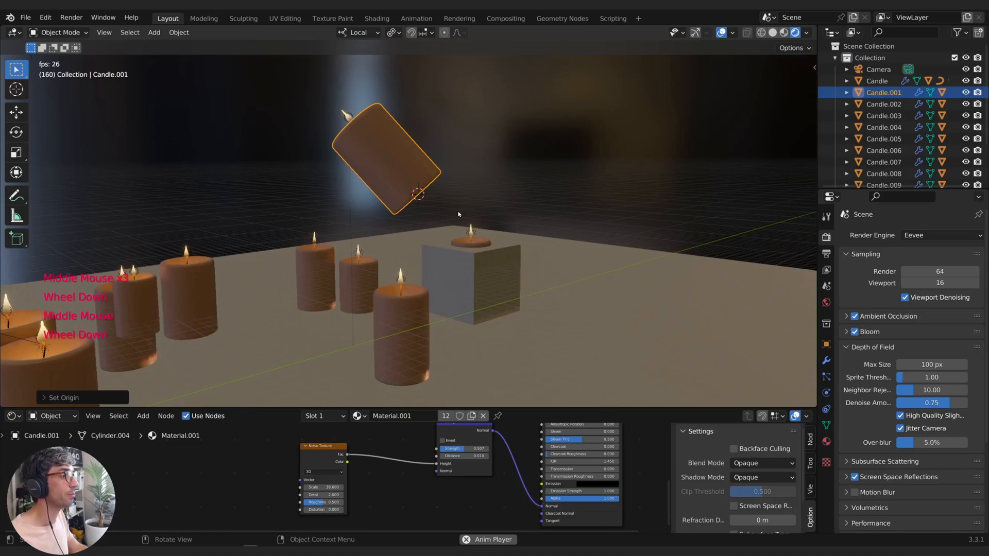
click(826, 343)
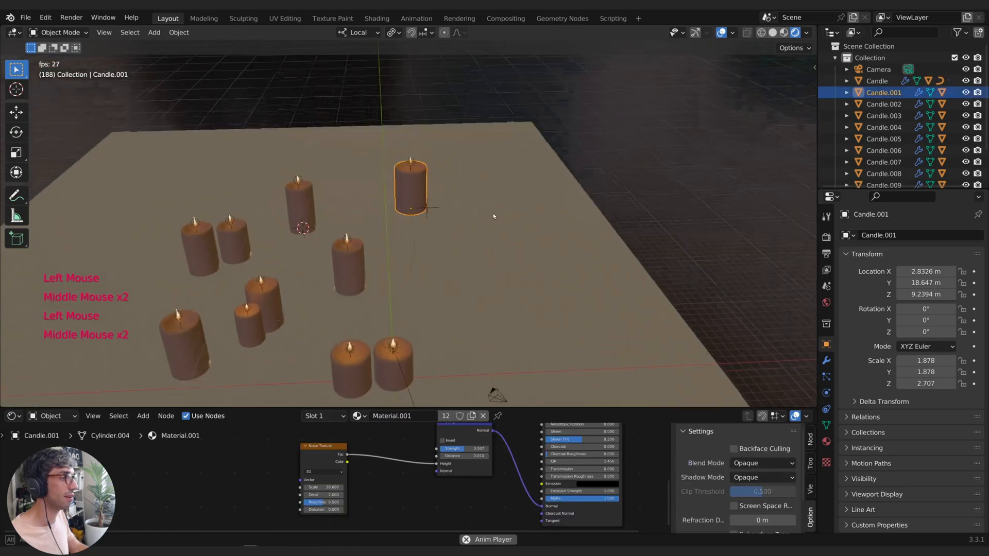
Step: Snap Candle.001 onto the 3D cursor on the ground plane and move it
key(shift+s)
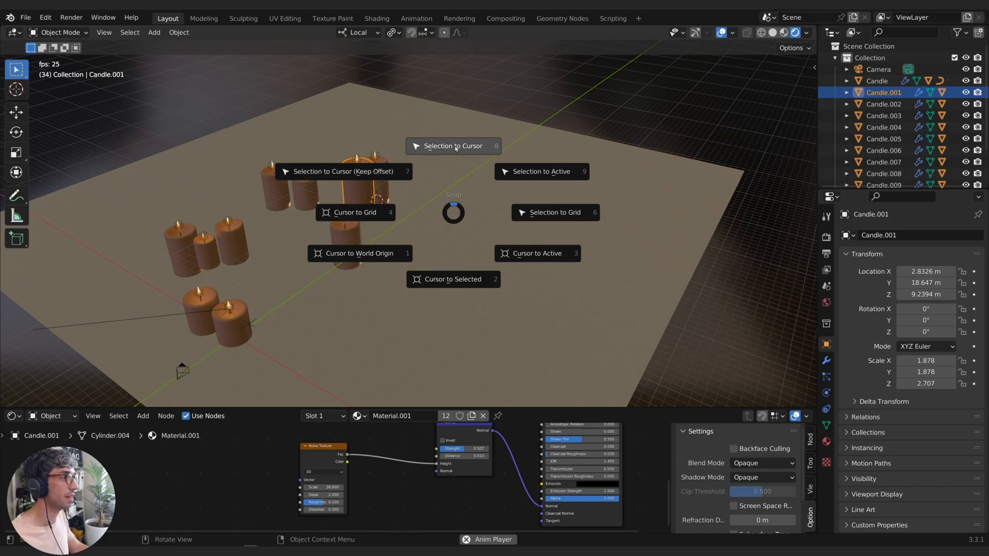
click(453, 146)
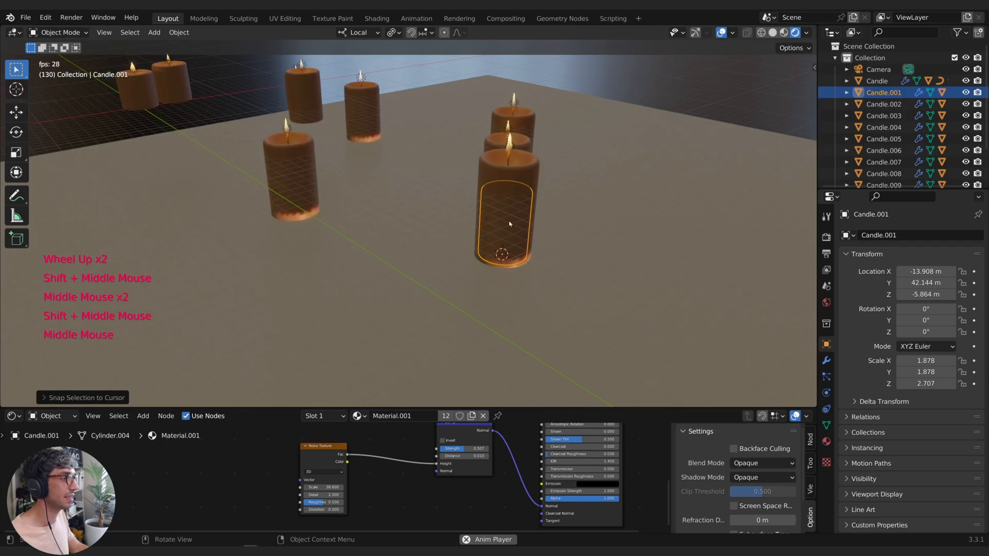
key(g)
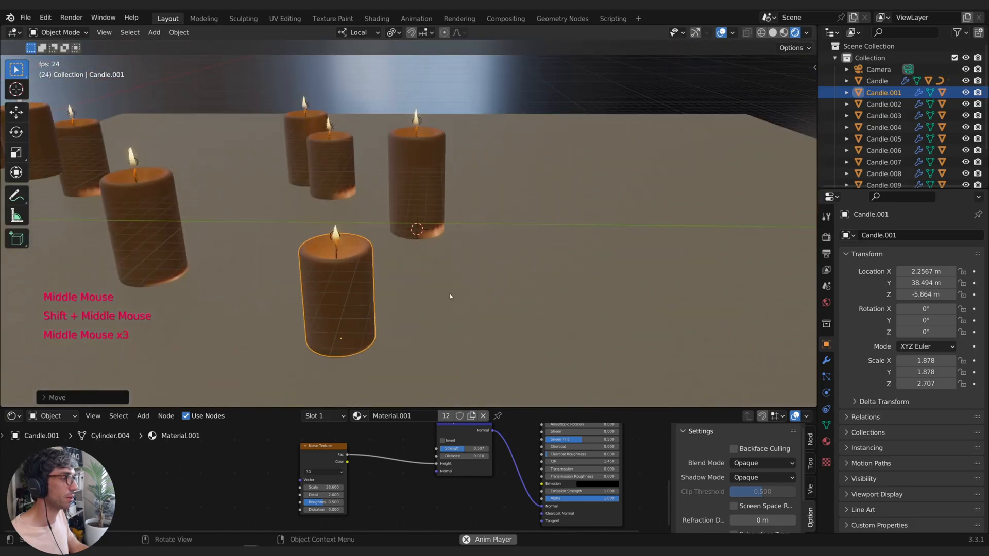
key(shift+s)
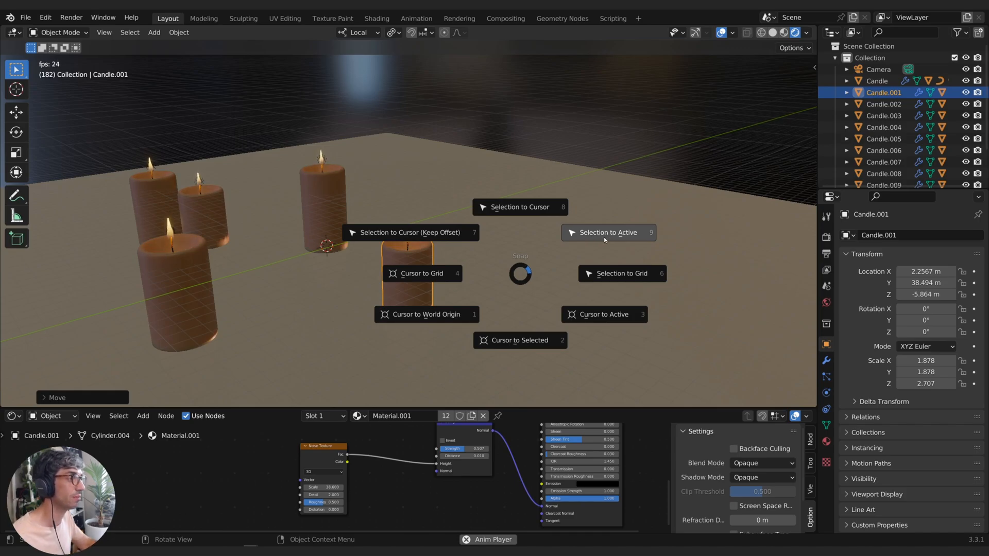
click(607, 233)
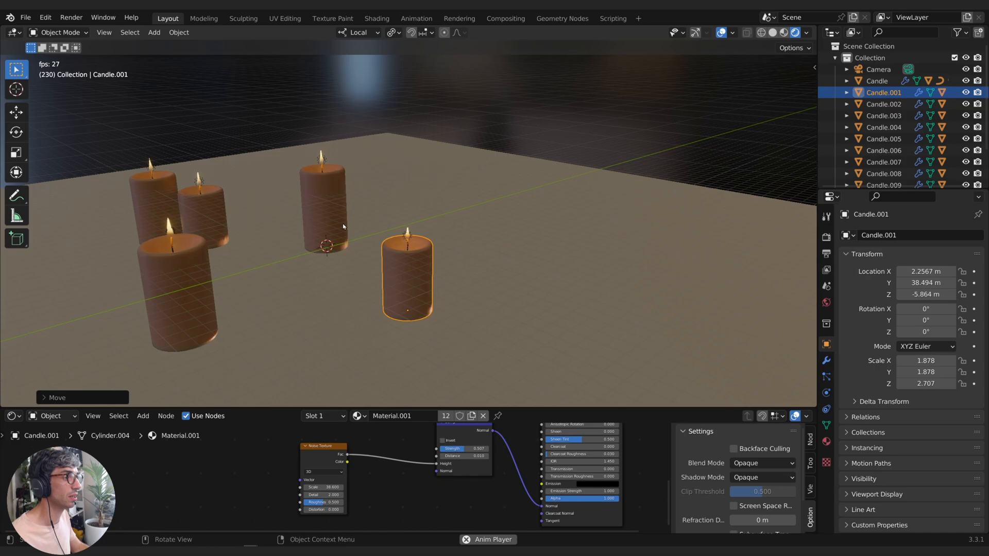